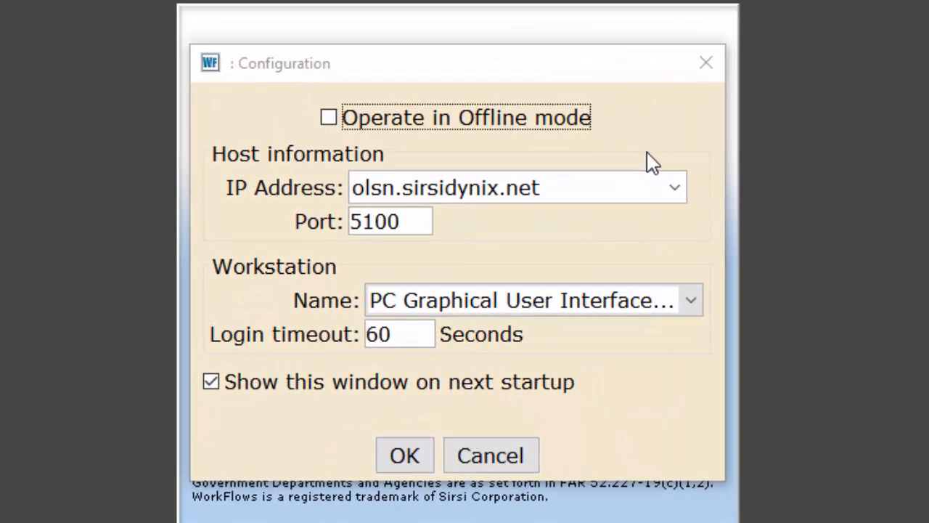
mouse_move(621, 130)
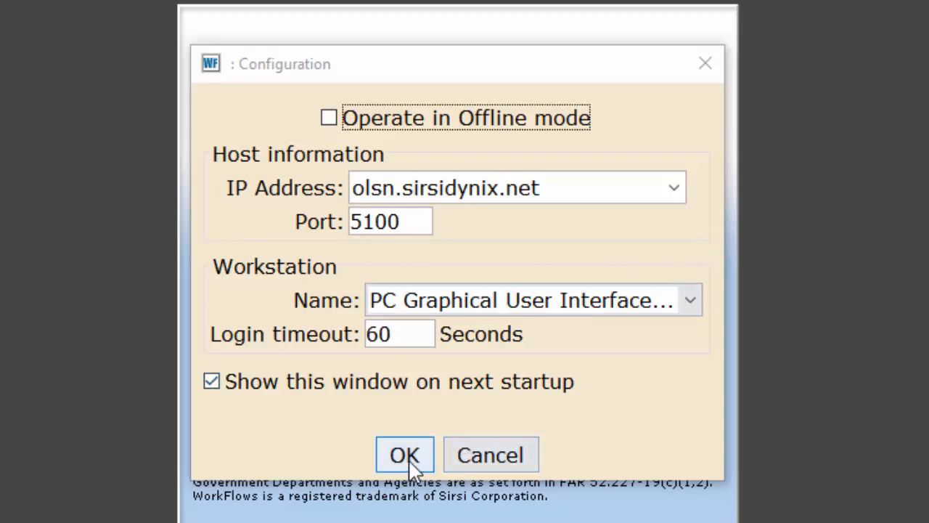
left_click(405, 454)
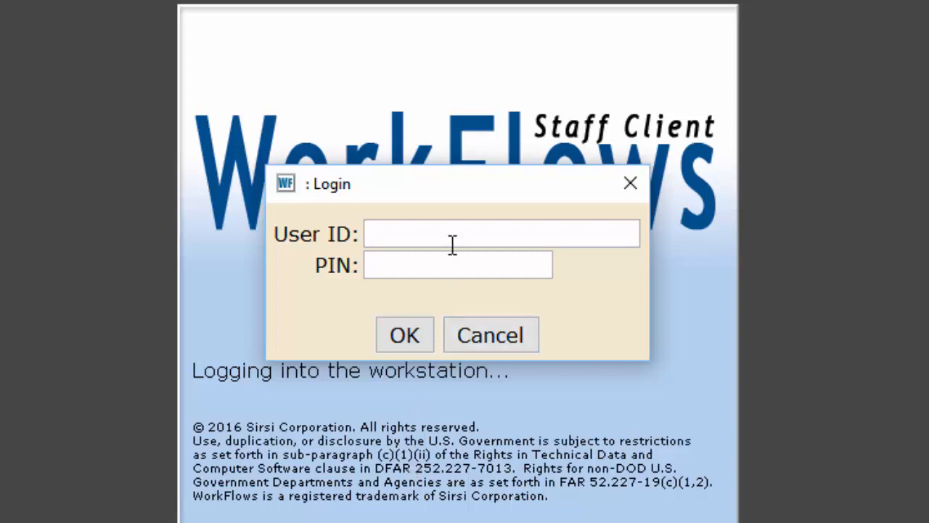
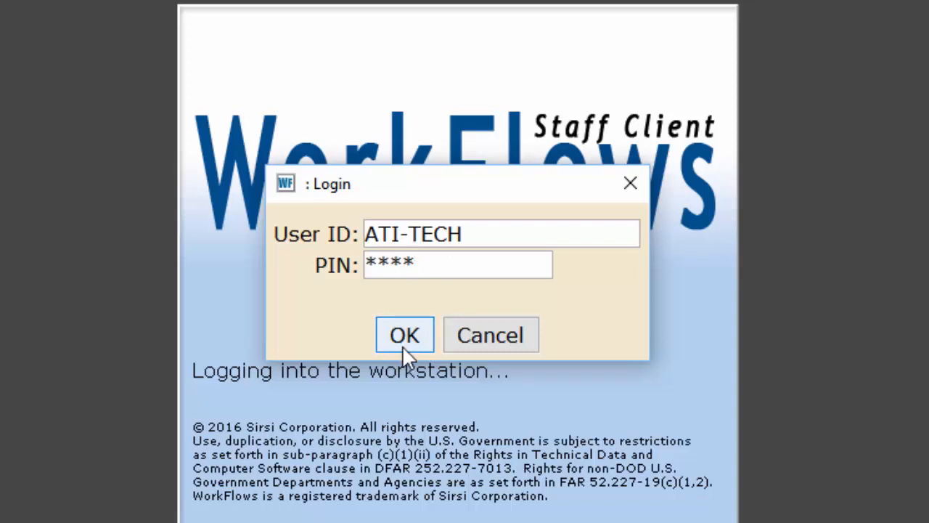
left_click(404, 335)
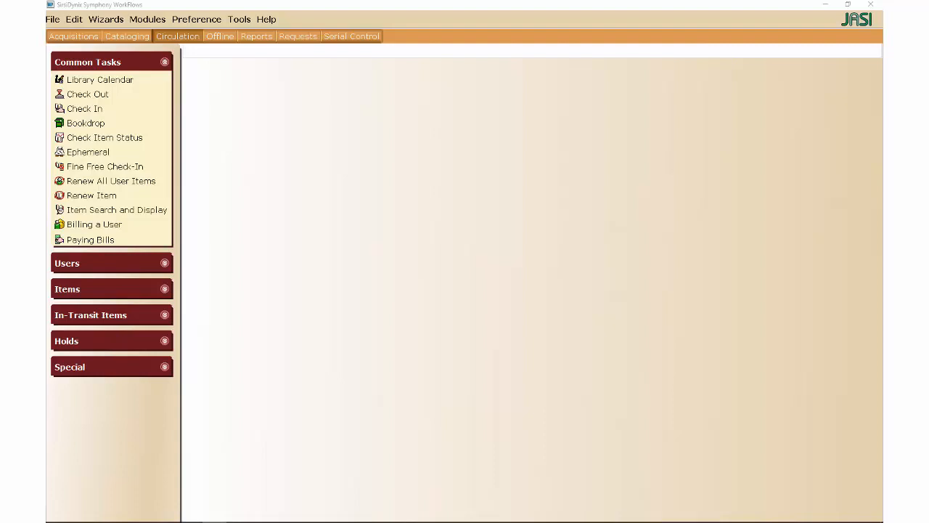
mouse_move(345, 216)
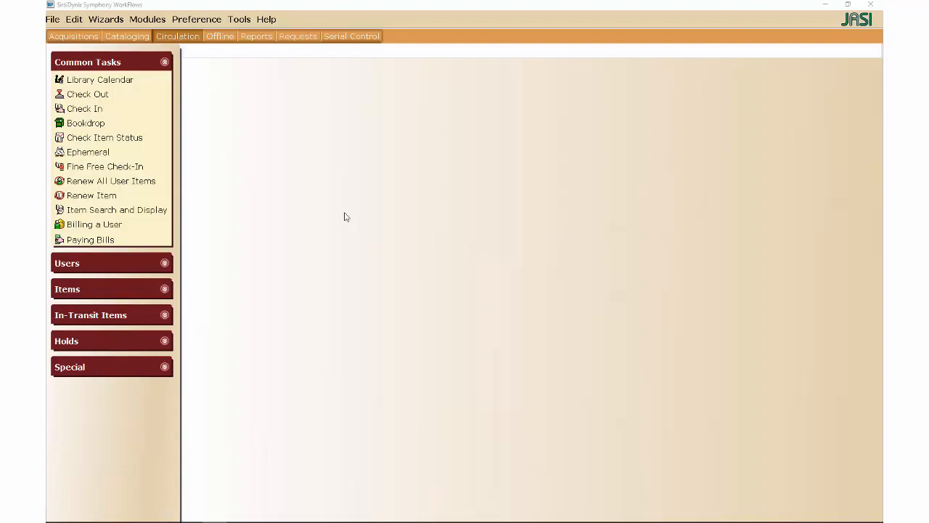
left_click(51, 19)
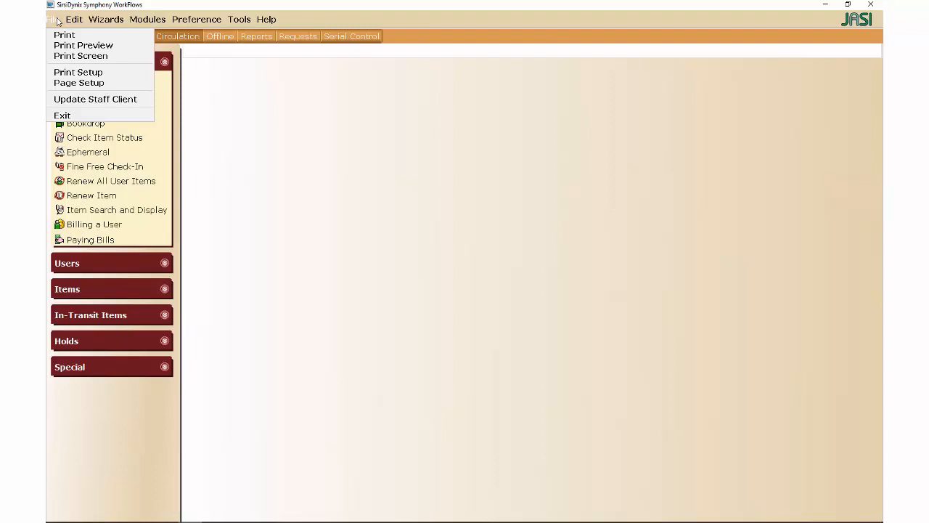
left_click(73, 19)
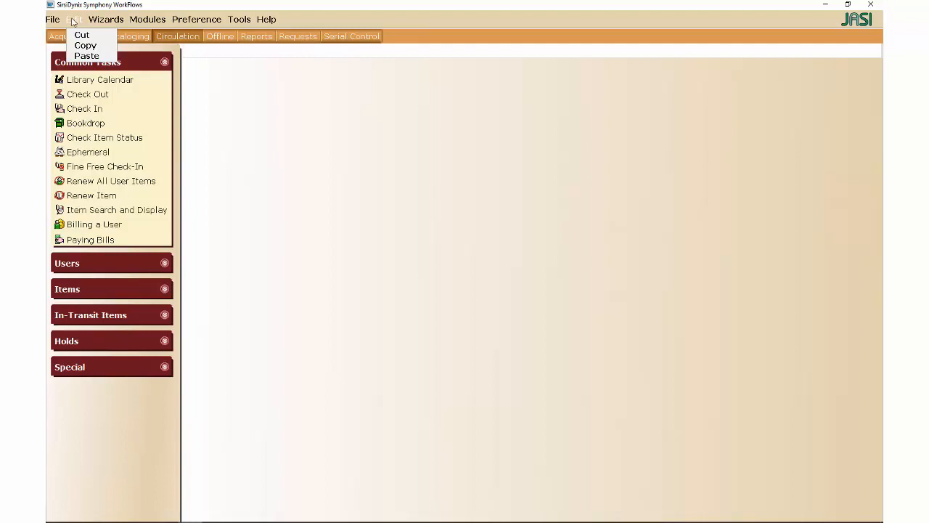
left_click(105, 19)
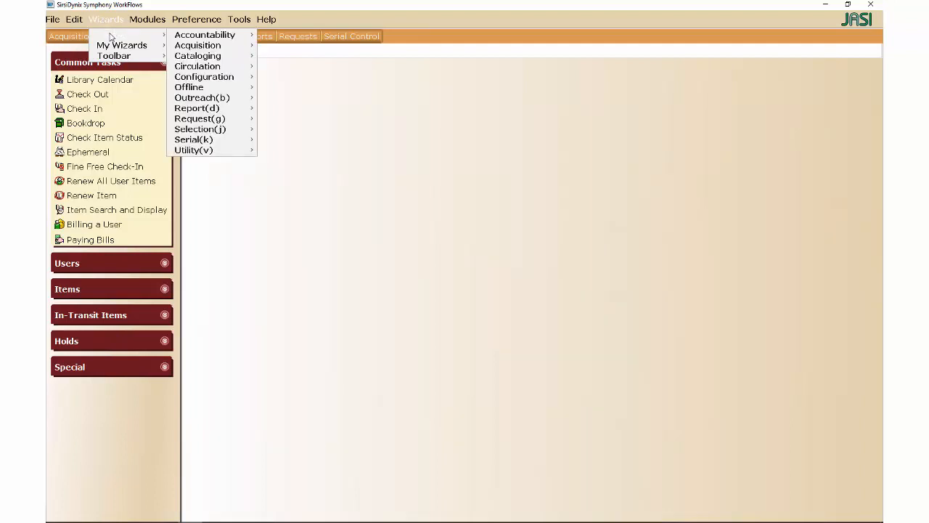
mouse_move(197, 56)
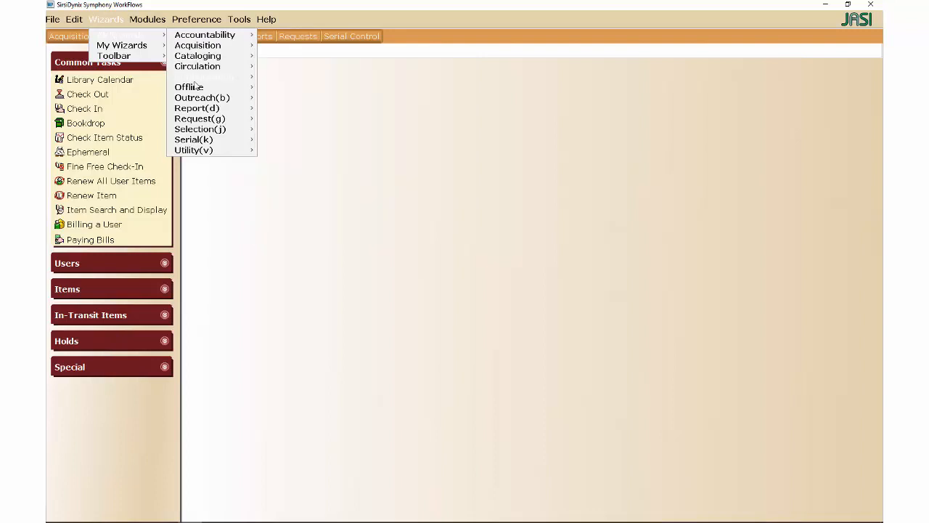
mouse_move(197, 45)
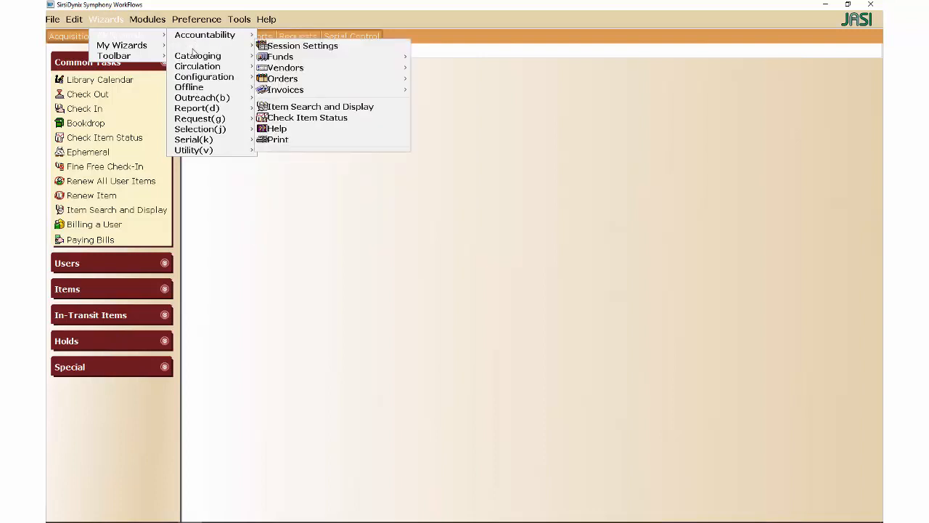
left_click(147, 19)
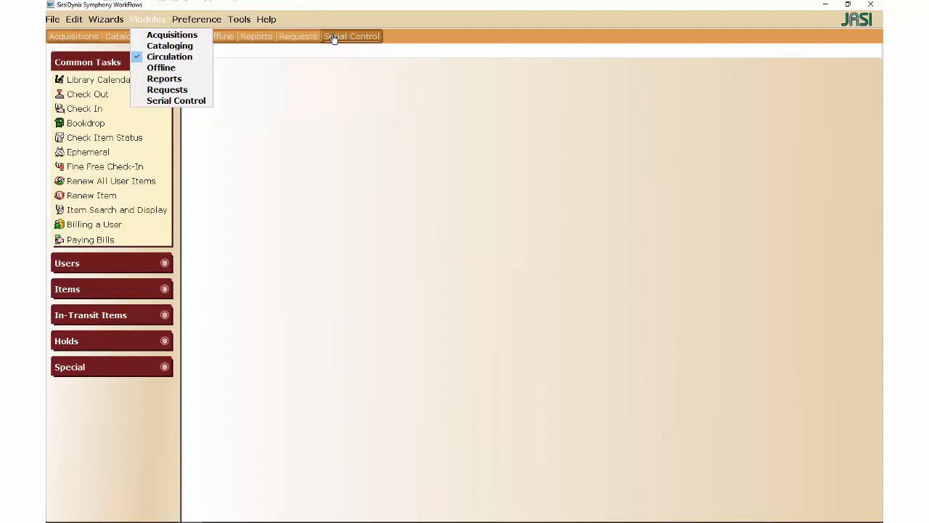
mouse_move(447, 21)
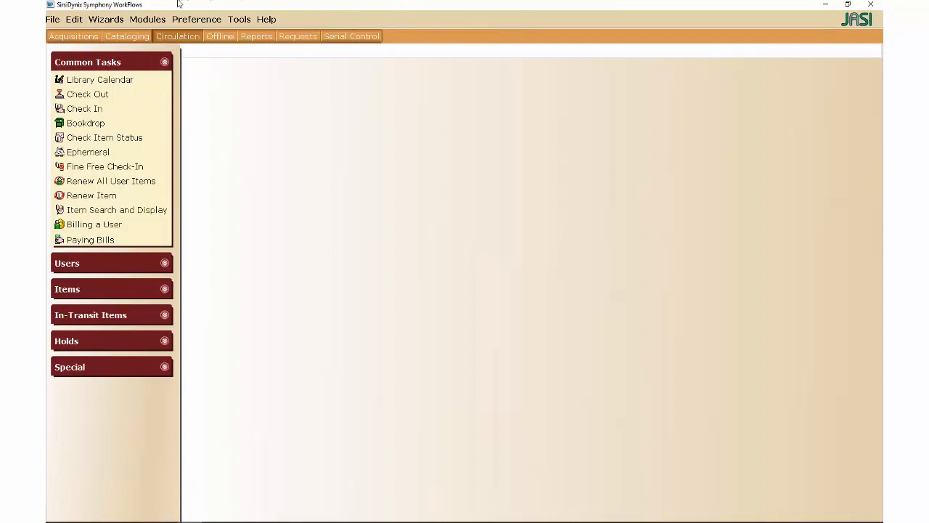
left_click(148, 19)
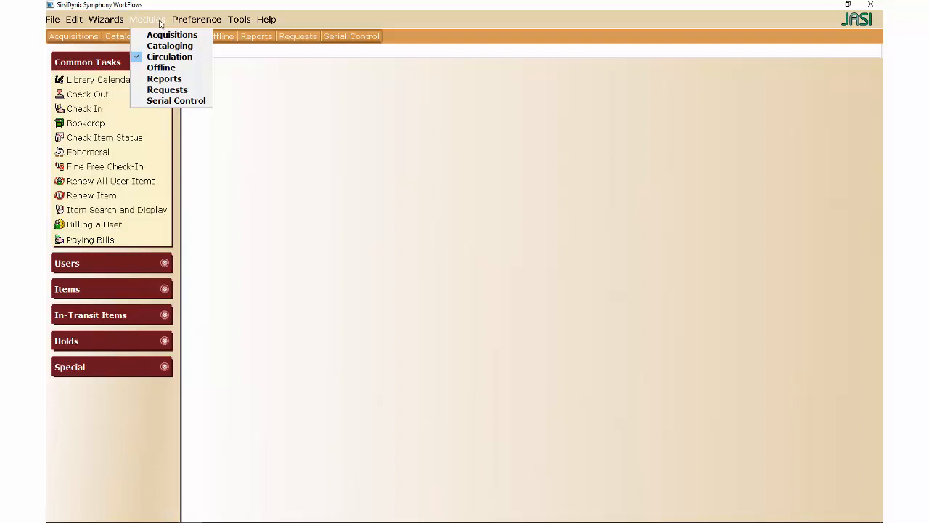
left_click(196, 19)
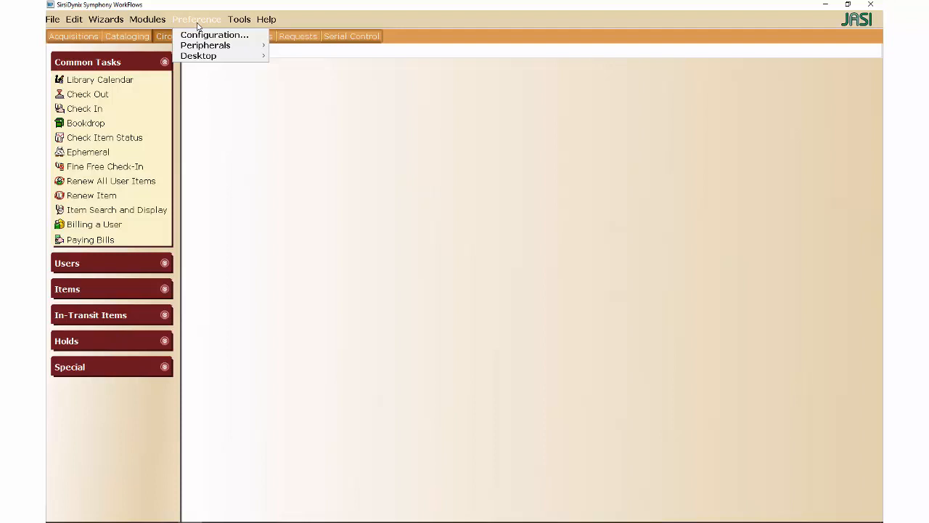
left_click(214, 34)
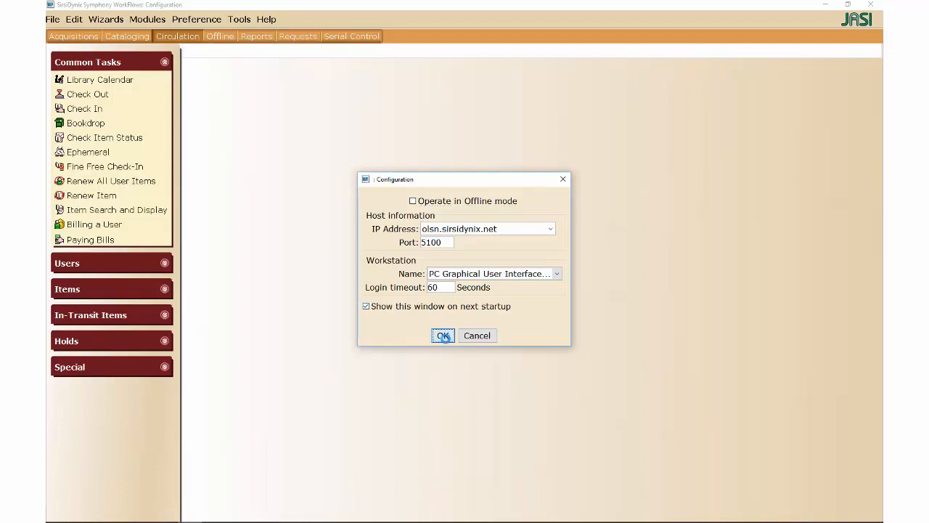
left_click(443, 336)
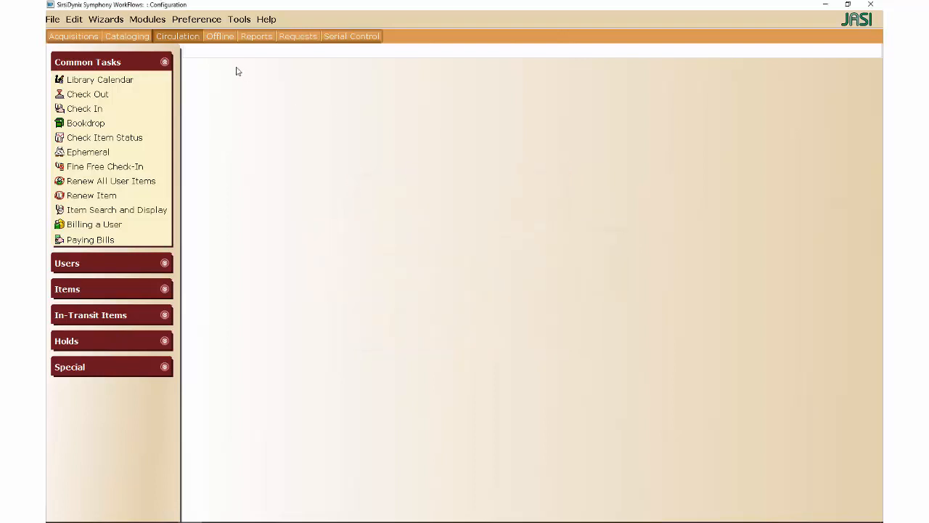
Step: Show the Preference menu's Peripherals submenu listing receipt printer, barcode reader and RFID options
left_click(196, 19)
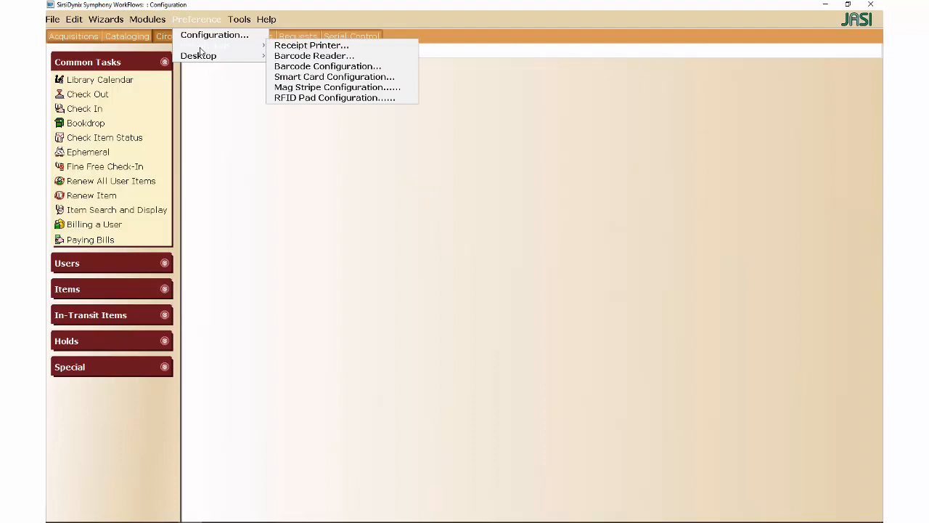
mouse_move(204, 52)
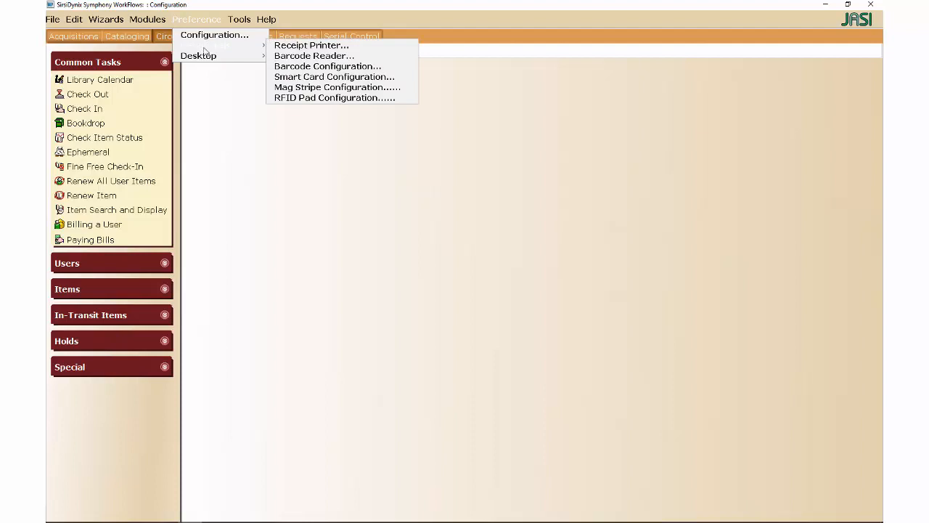
left_click(311, 45)
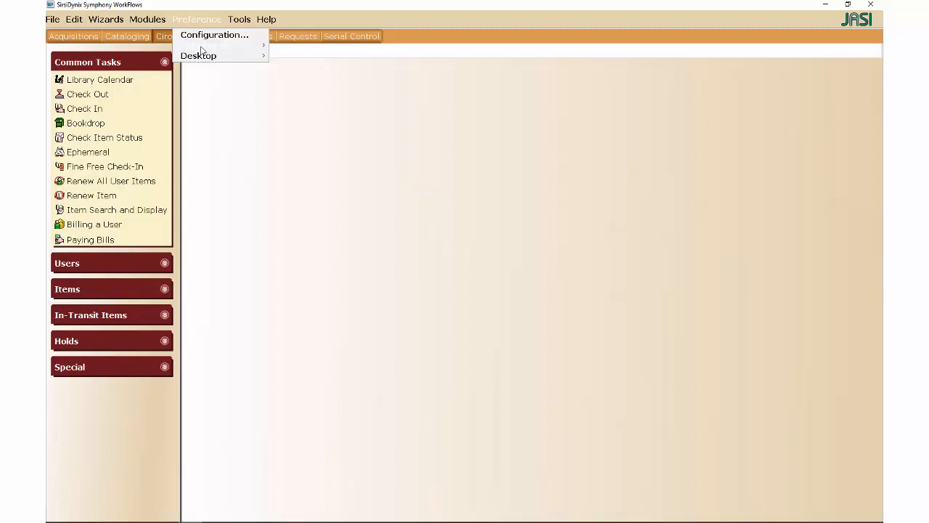
left_click(198, 55)
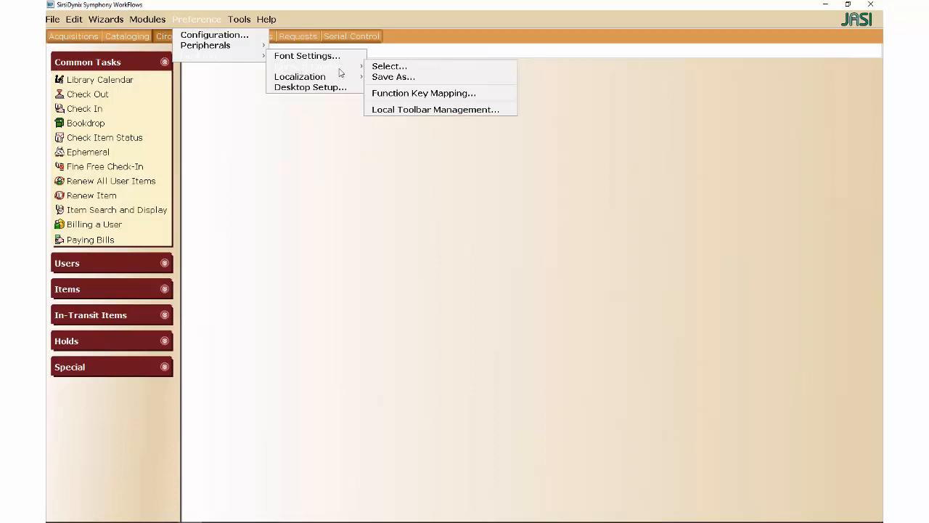
left_click(424, 92)
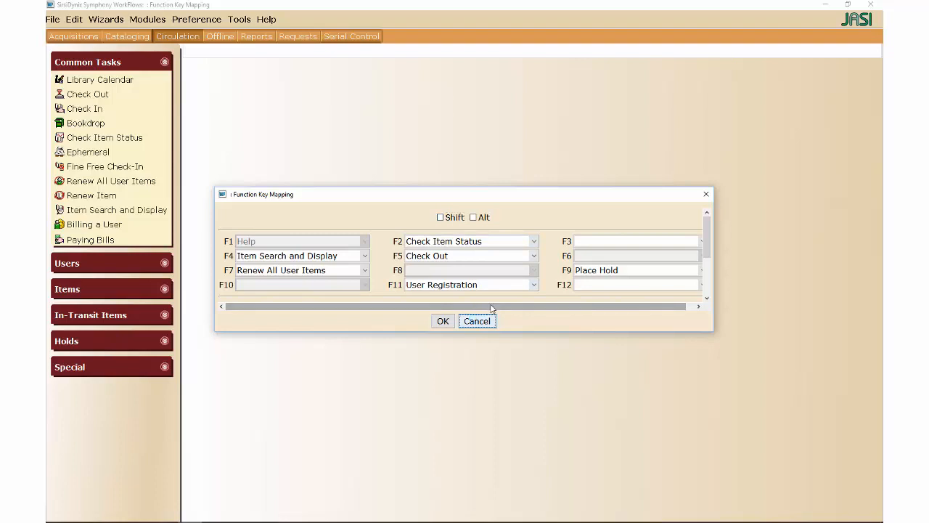
left_click(477, 321)
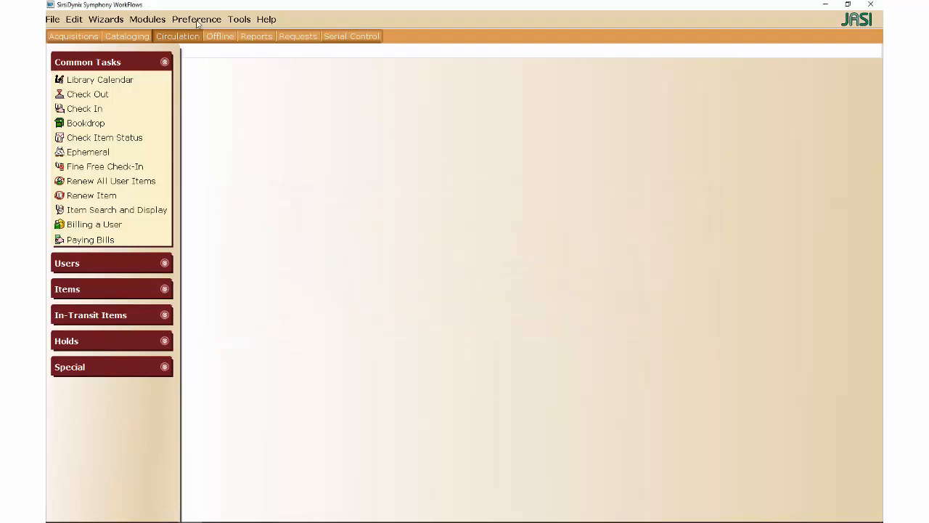
left_click(196, 18)
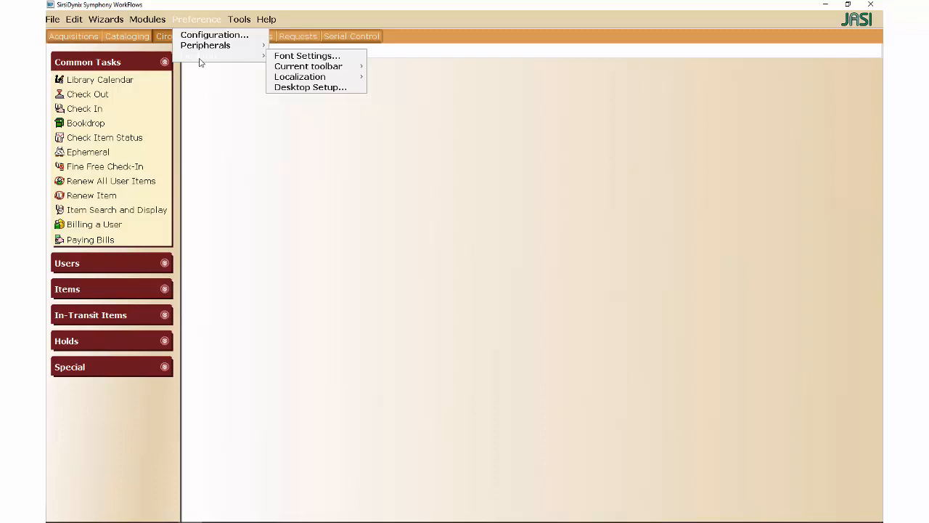
mouse_move(278, 84)
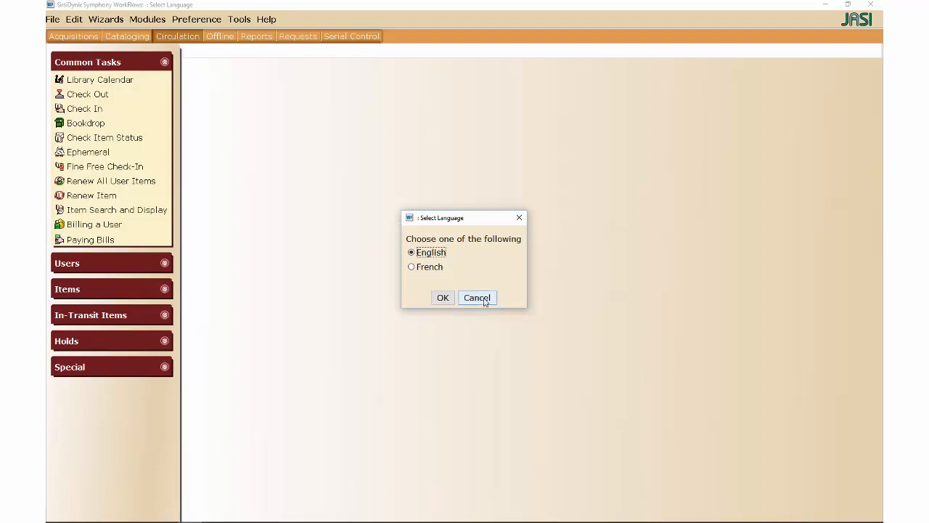
left_click(196, 19)
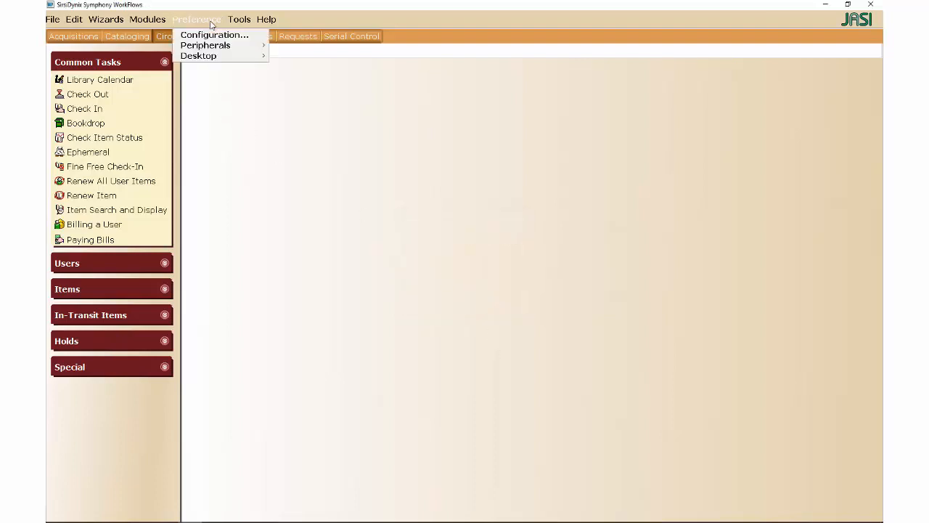
Step: Enable Tabbed windows in Desktop Setup, save, and acknowledge the restart-required notice
left_click(198, 56)
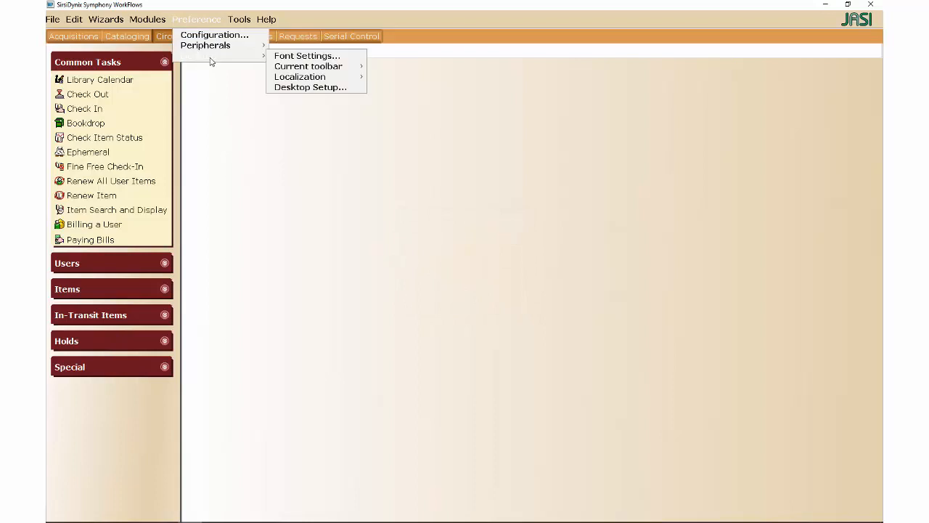
mouse_move(236, 55)
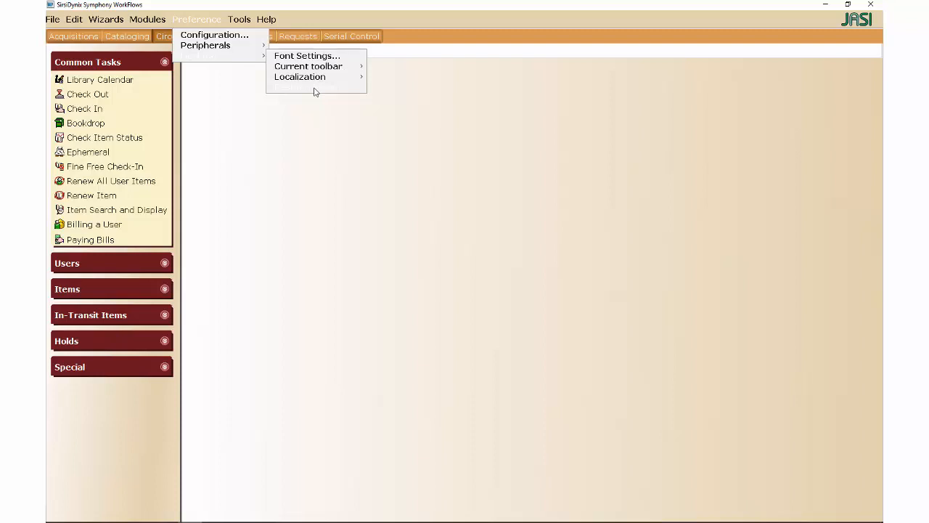
left_click(214, 35)
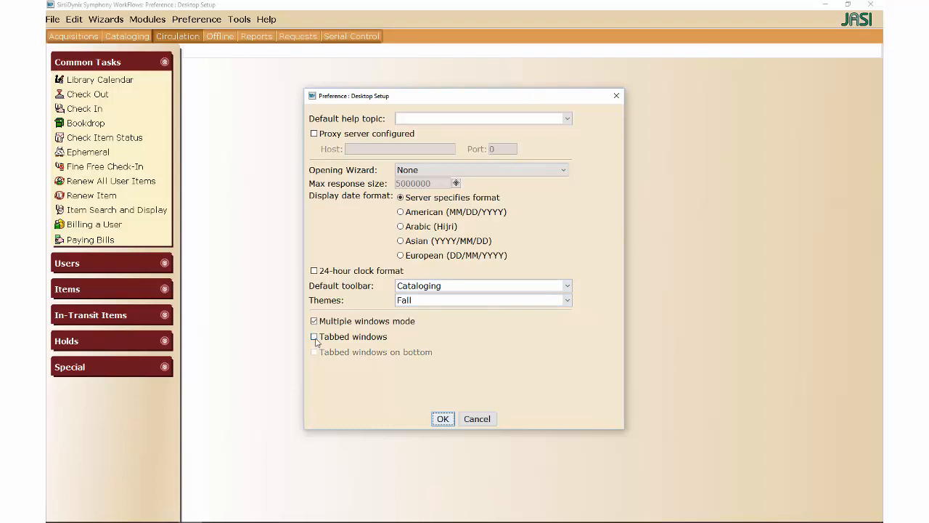
left_click(315, 336)
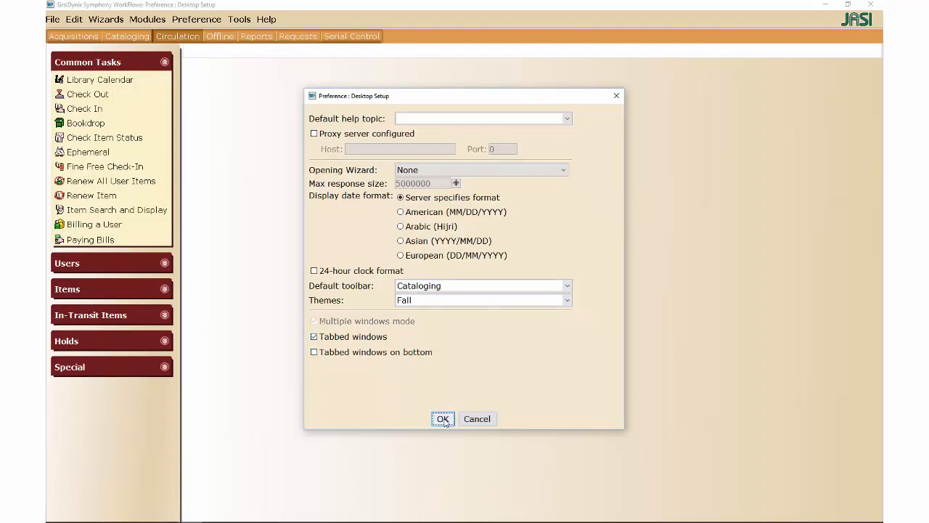
left_click(443, 418)
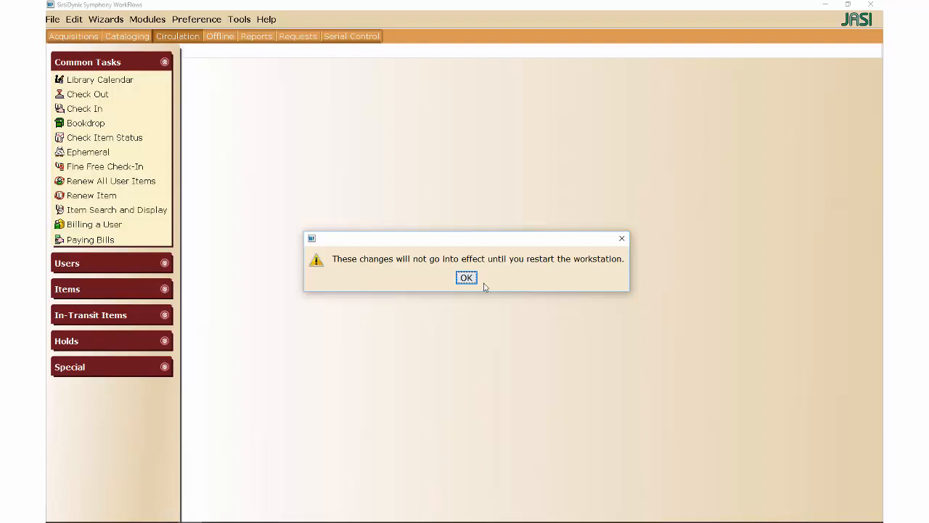
left_click(466, 277)
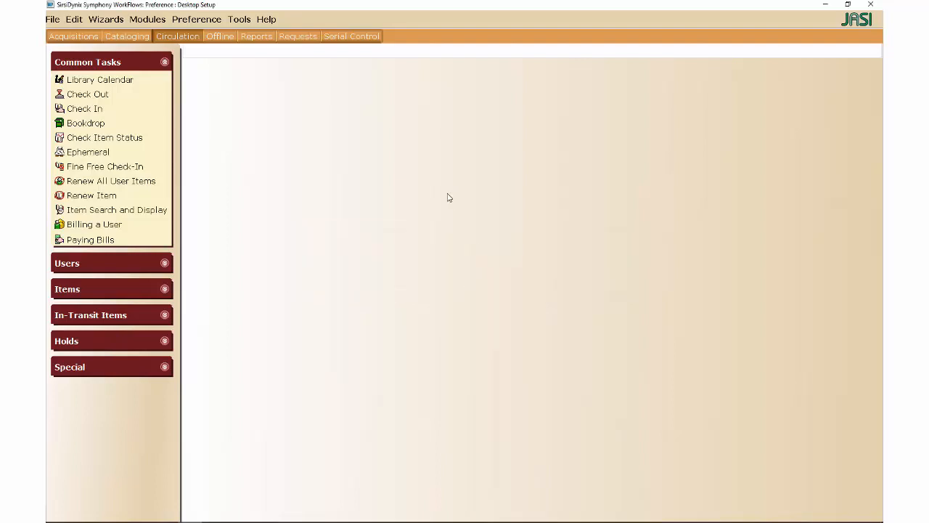
left_click(196, 19)
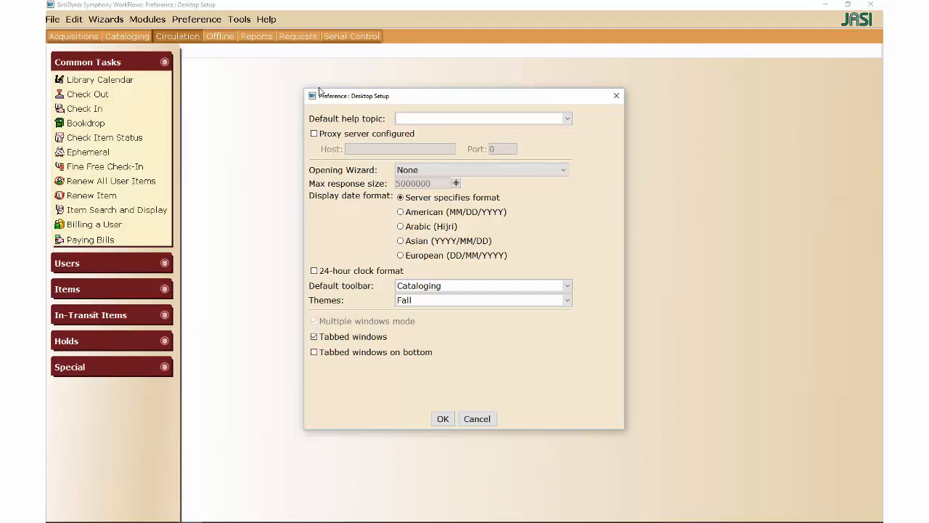
left_click(442, 418)
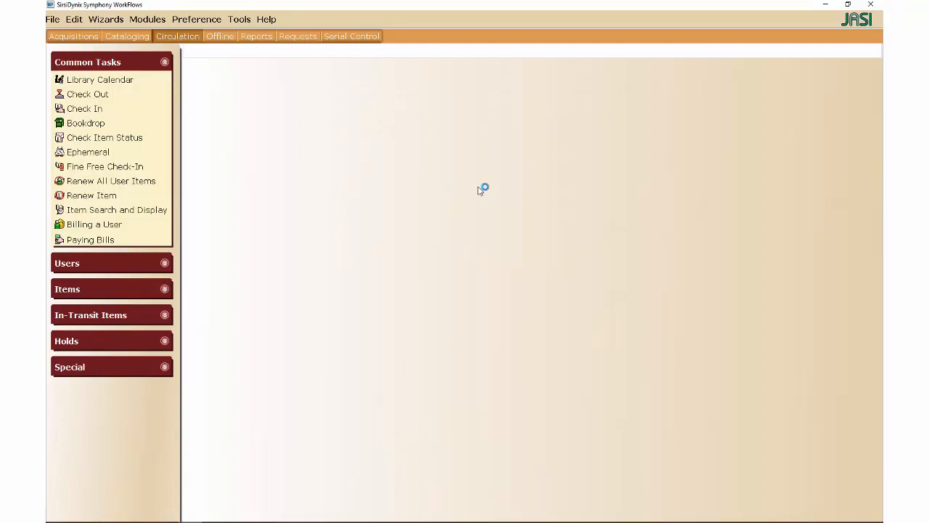
mouse_move(346, 160)
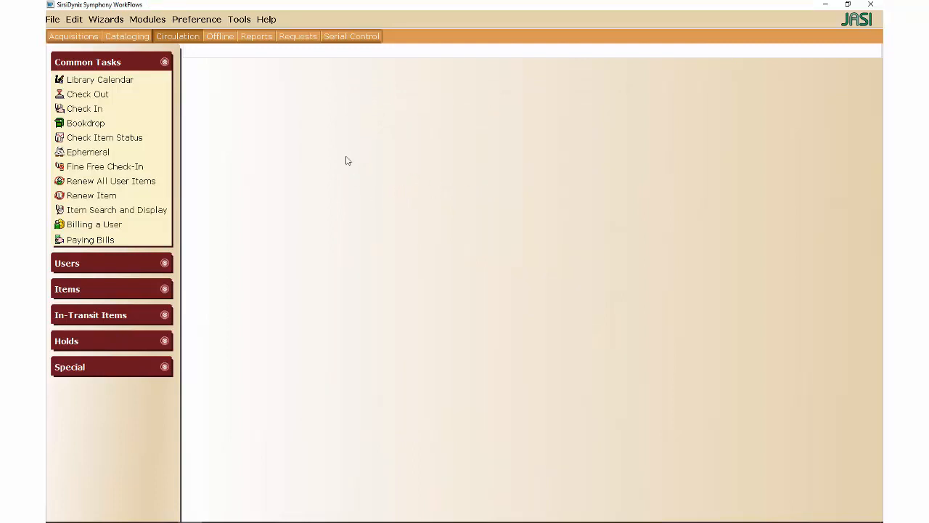
Step: Open the Help menu showing Contents, Context, Key Enhancements, Session Info and About
left_click(265, 19)
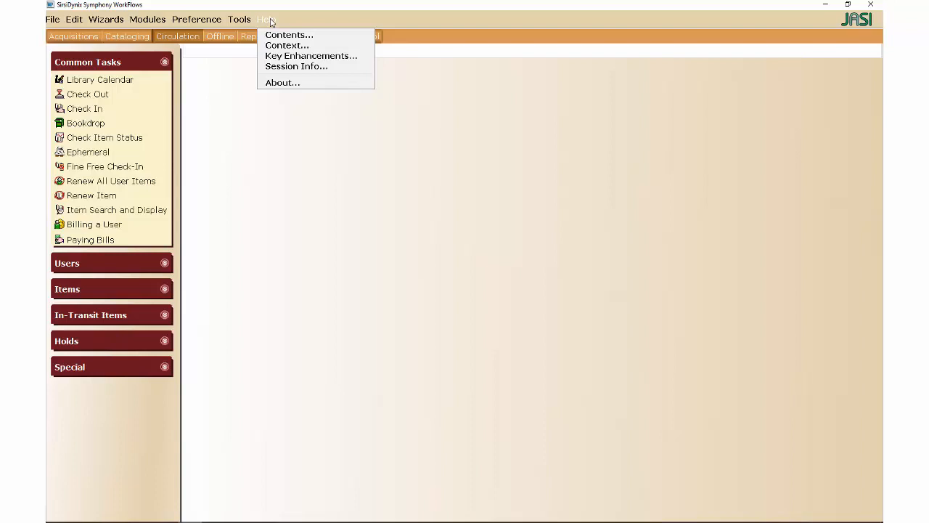
mouse_move(283, 87)
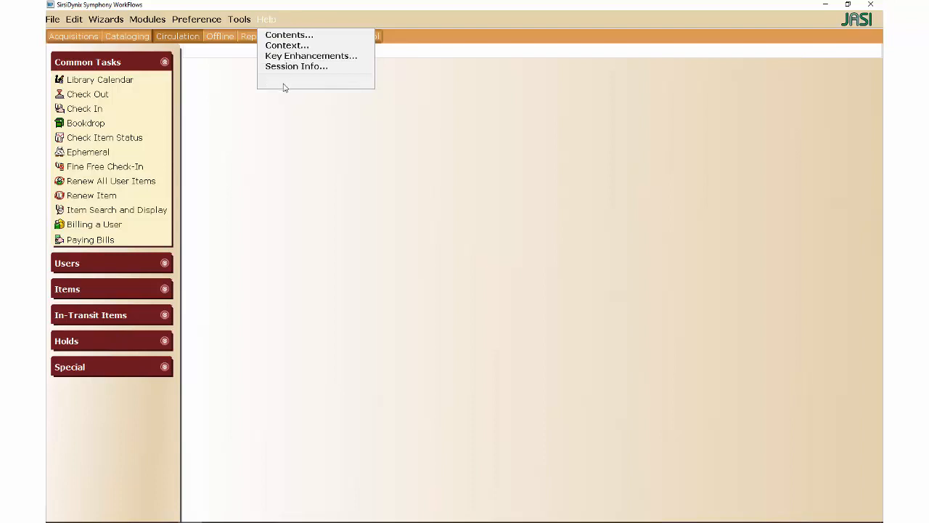
left_click(297, 66)
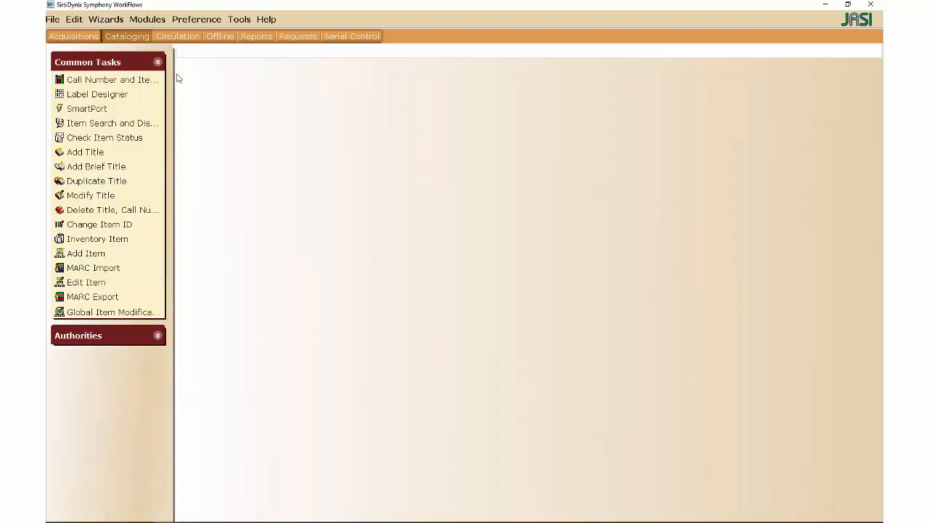
Step: Resize the Cataloging sidebar so names like Item Search and Display show in full
left_click_drag(173, 78, 188, 78)
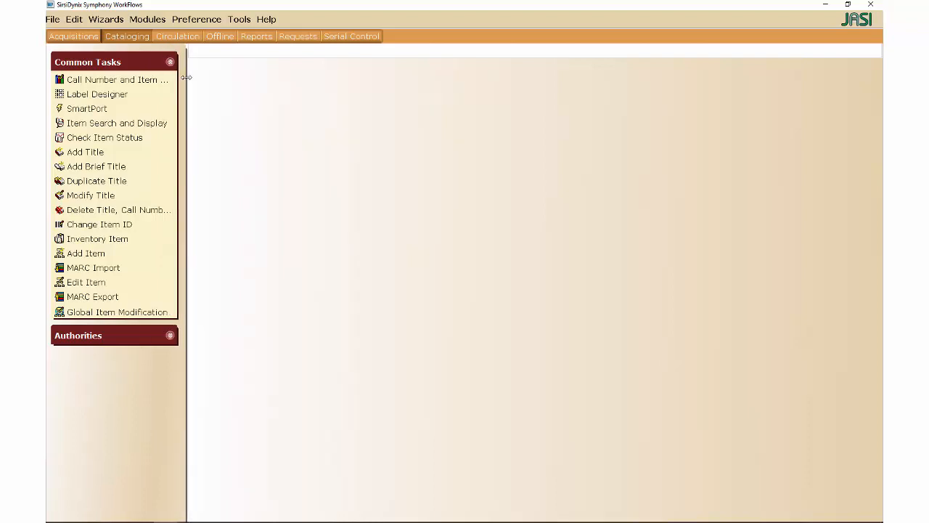
left_click_drag(185, 78, 181, 77)
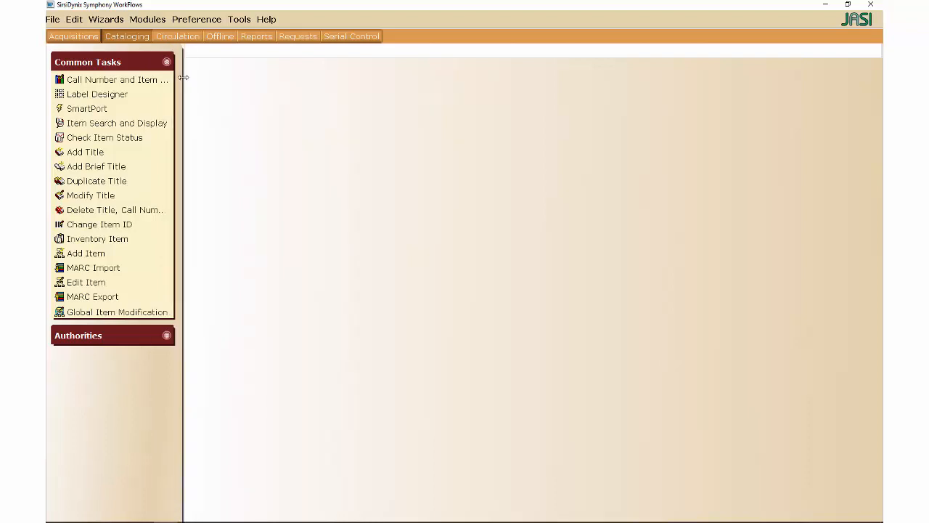
mouse_move(116, 79)
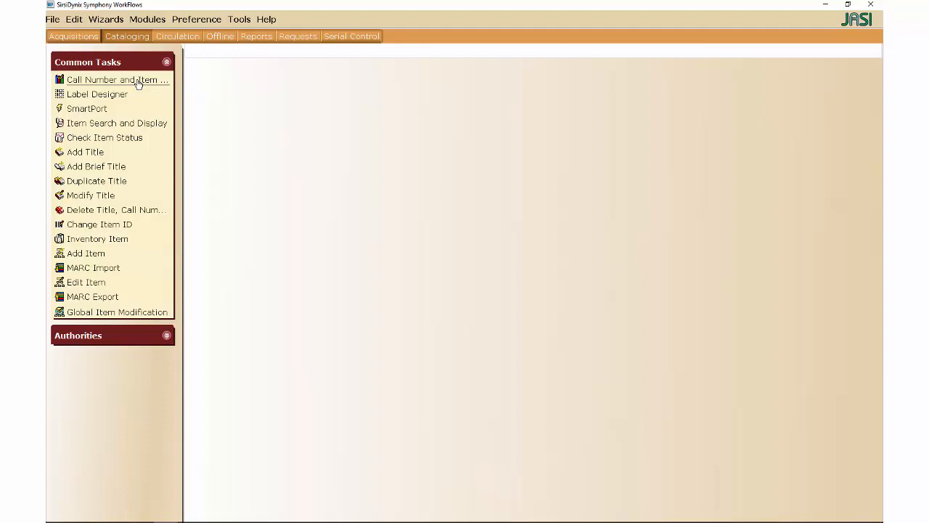
left_click(117, 80)
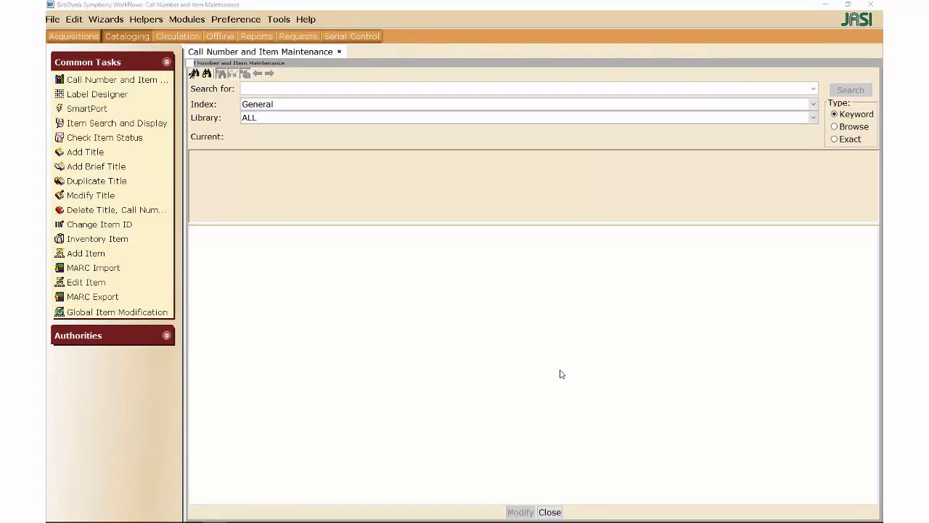
mouse_move(540, 404)
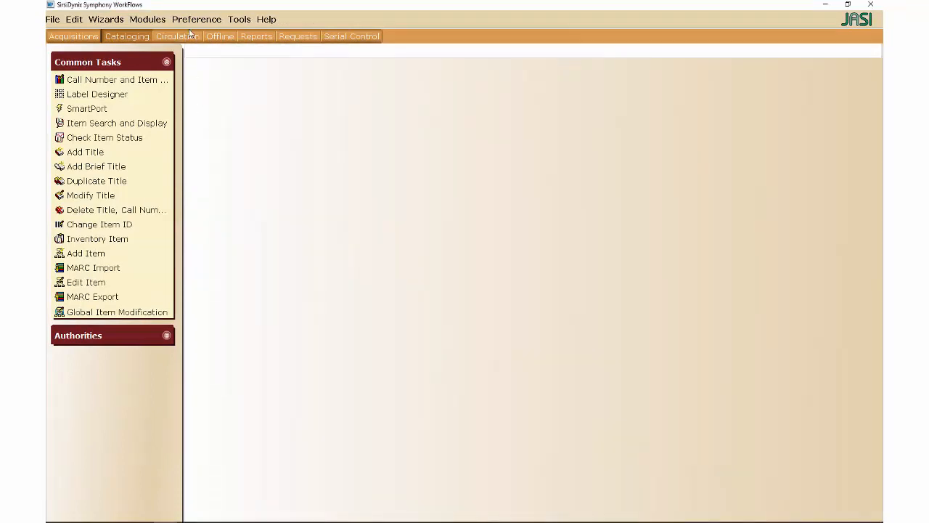
Step: Switch to Circulation, then expand and collapse the In-Transit Items task group
left_click(177, 35)
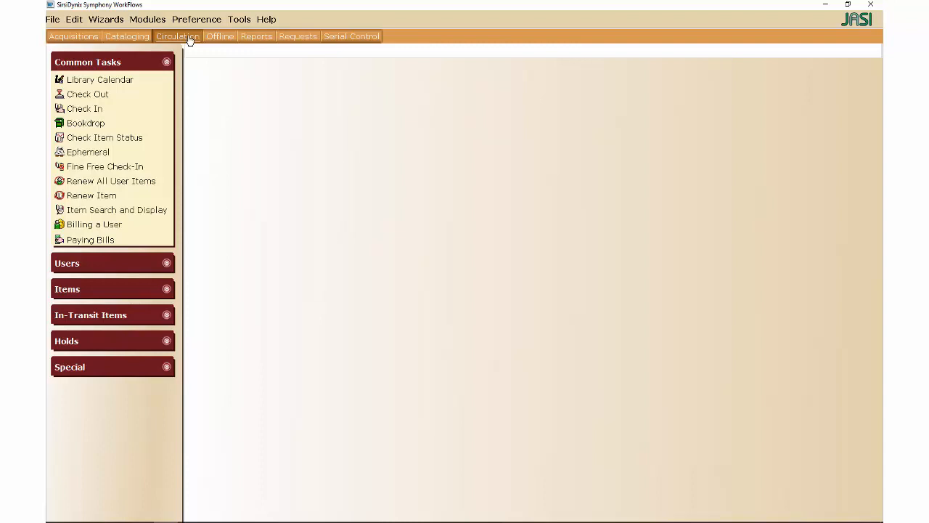
mouse_move(297, 189)
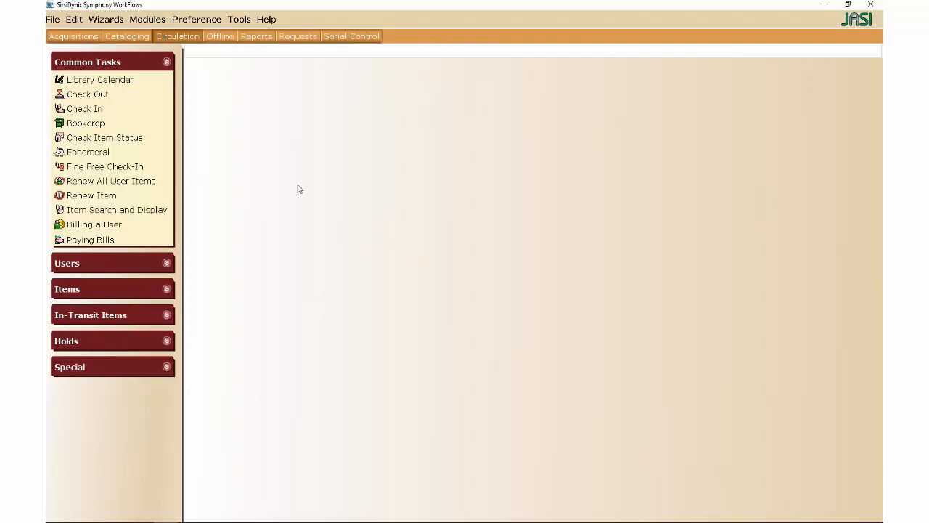
mouse_move(284, 222)
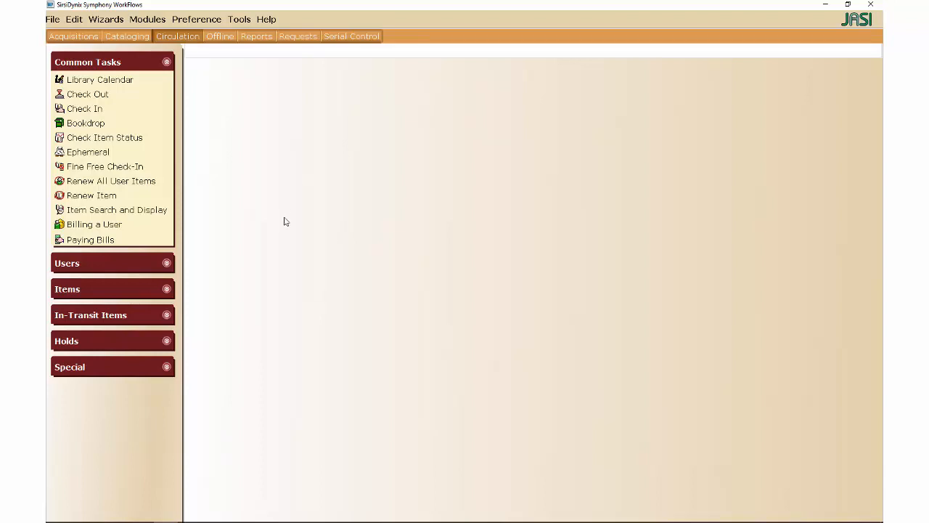
left_click(91, 315)
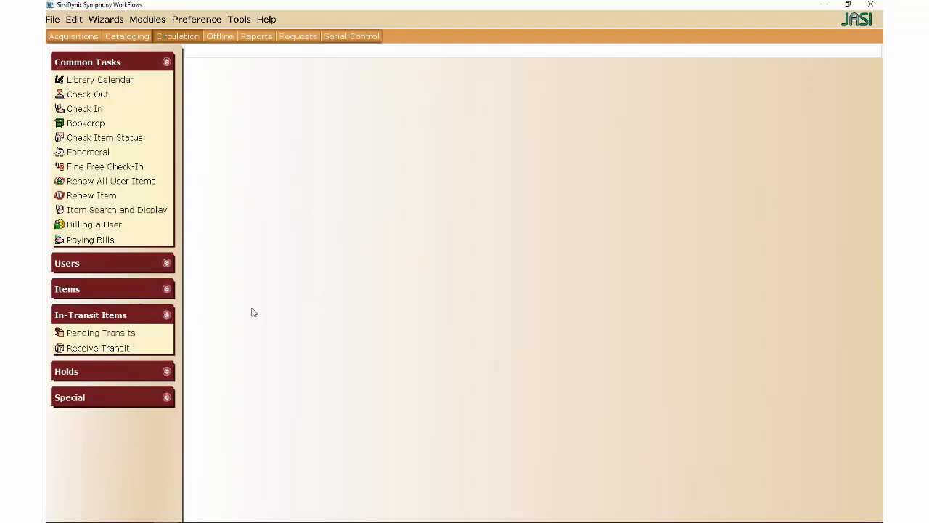
left_click(90, 314)
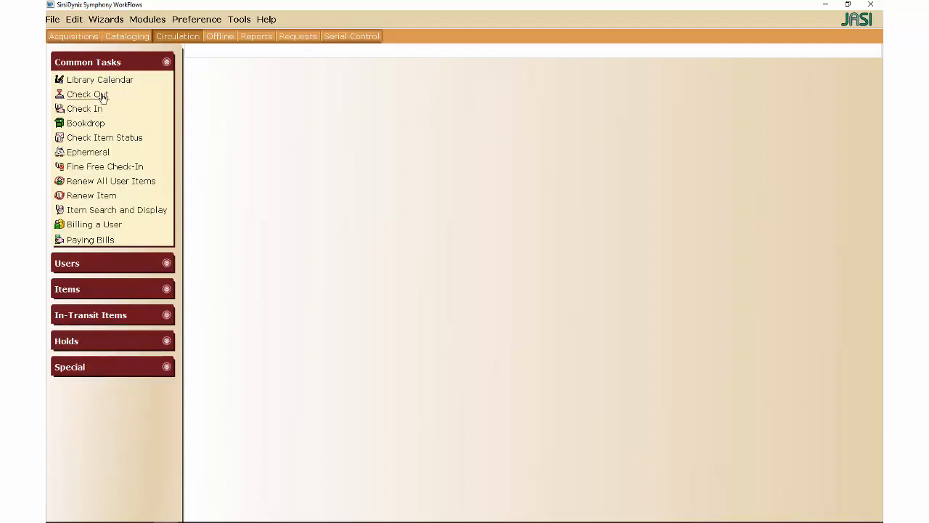
left_click(87, 95)
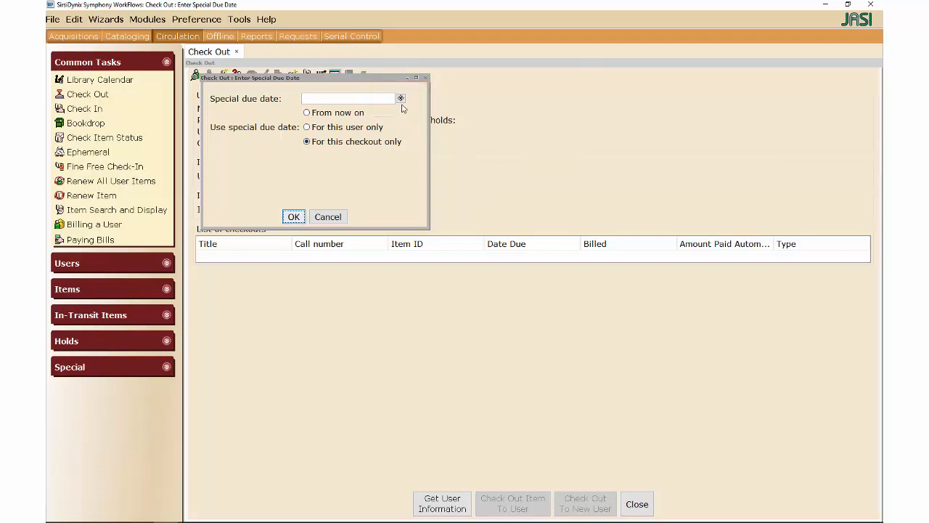
left_click(400, 98)
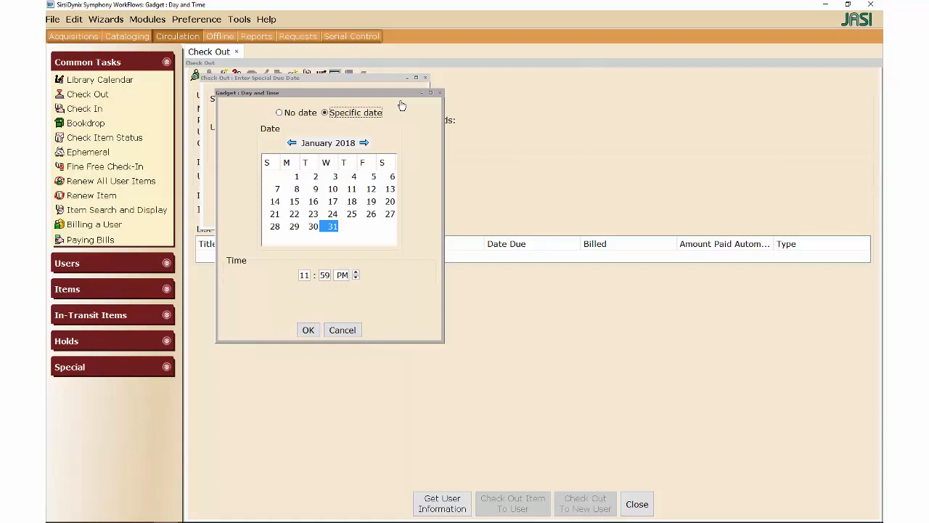
mouse_move(402, 106)
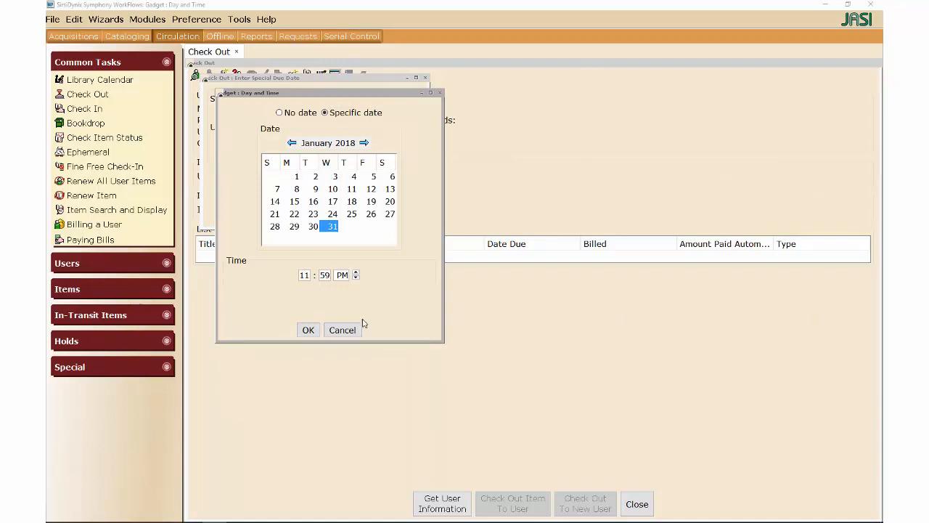
left_click(342, 329)
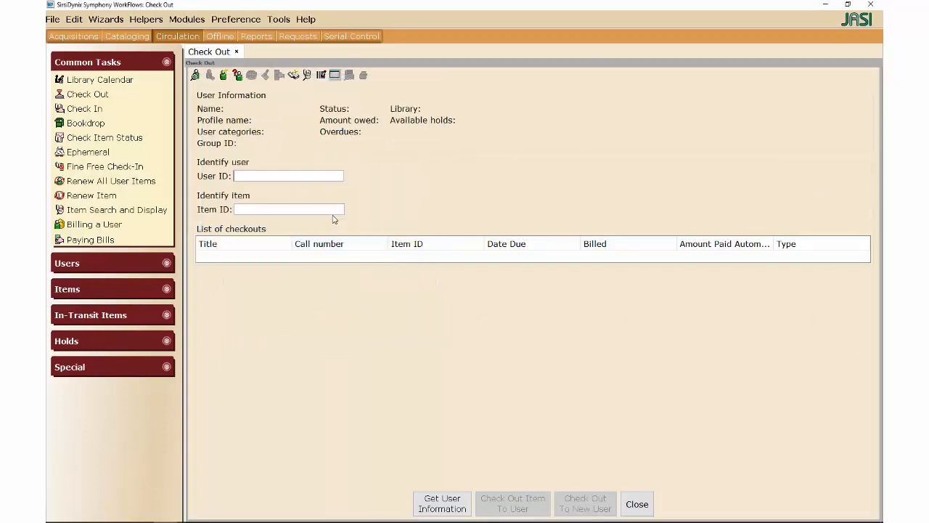
left_click(636, 504)
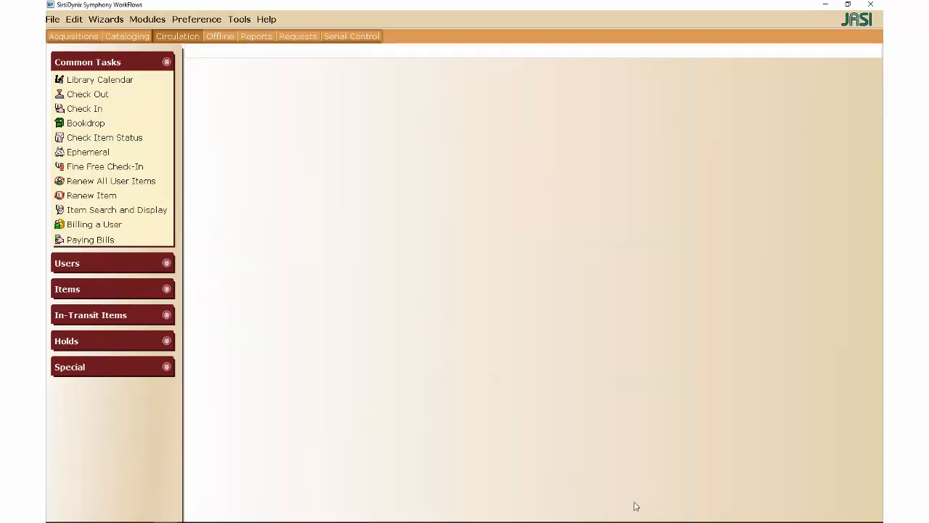
Step: Open the Offline module with Offline Session, User Registration and CheckOut tasks
left_click(219, 36)
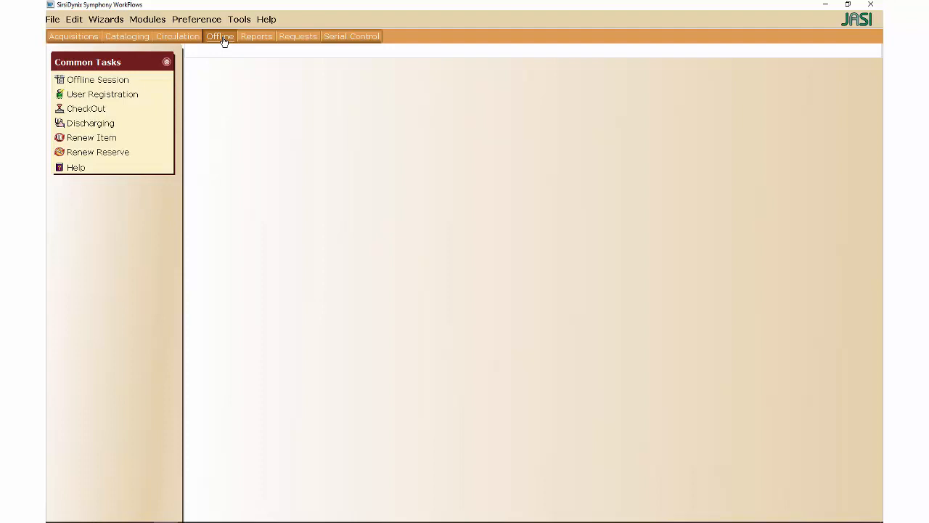
mouse_move(344, 121)
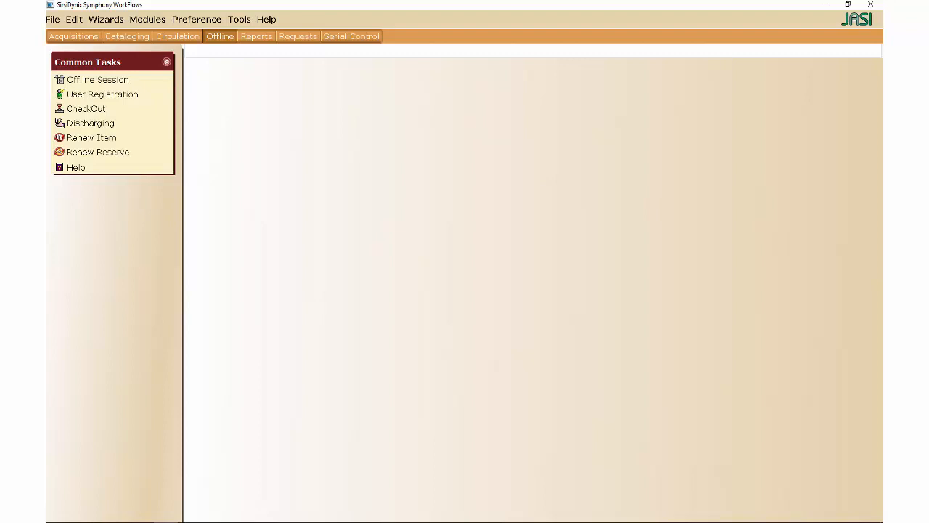
mouse_move(335, 209)
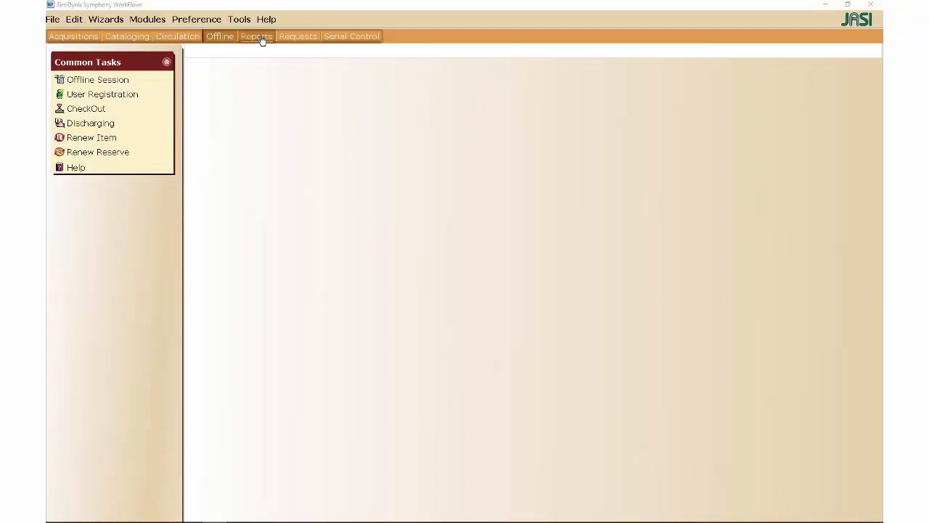
Step: Review the Reports module's common tasks, then move to the Serial Control module
left_click(256, 36)
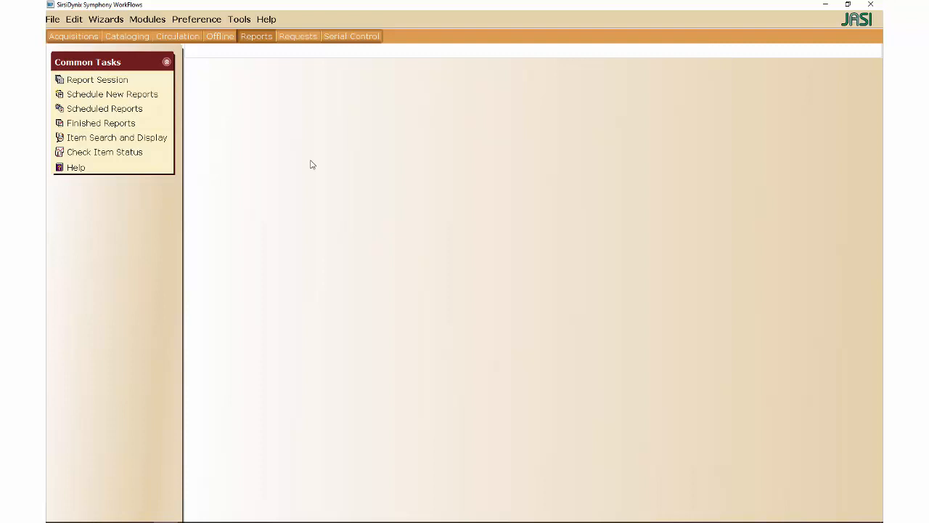
left_click(351, 36)
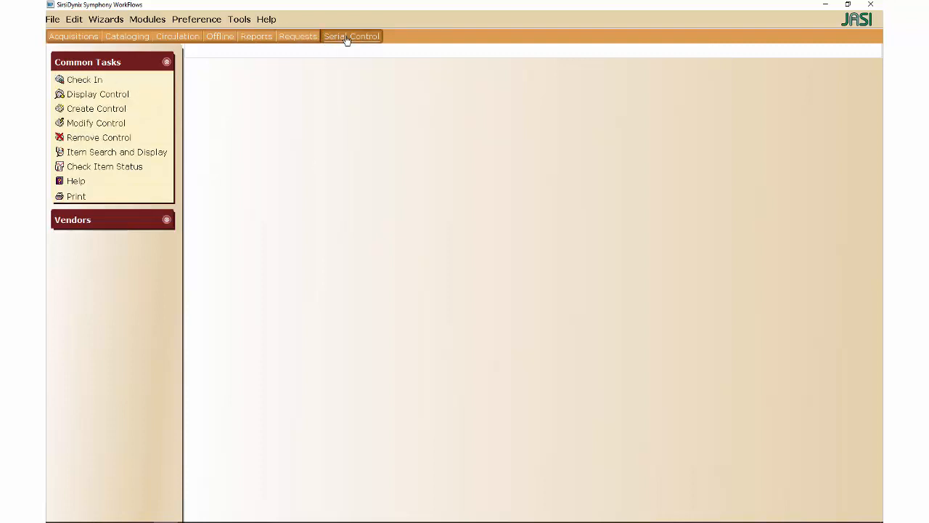